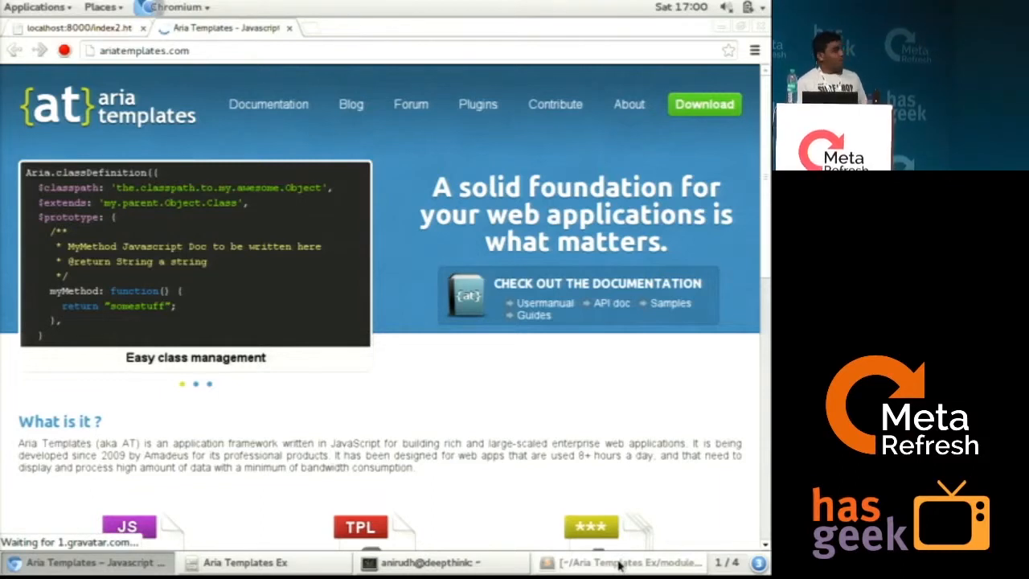
Look over ariatemplates.com in Chromium, then switch to Sublime Text showing MainLayout.tpl.
left_click(196, 382)
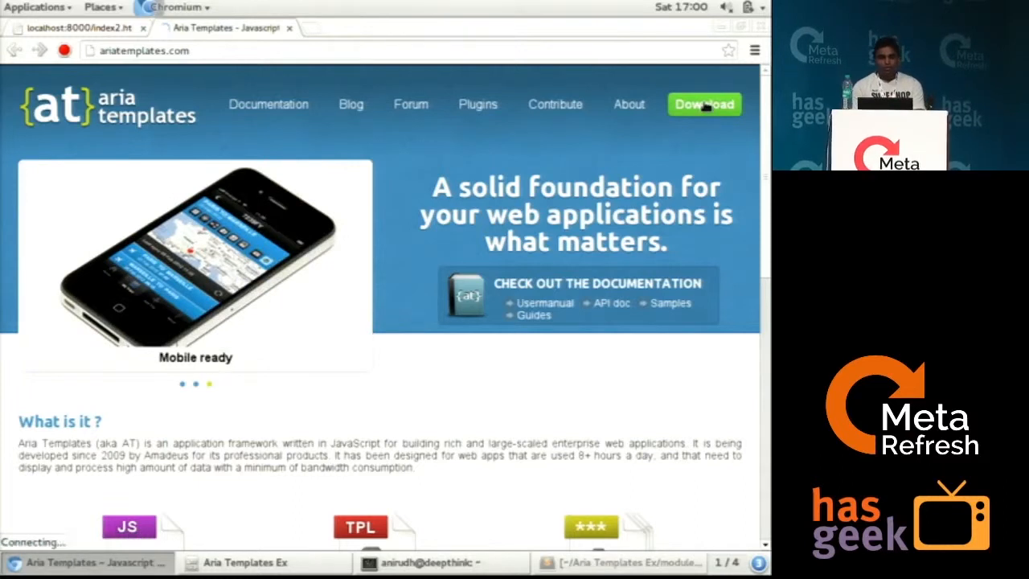
left_click(704, 105)
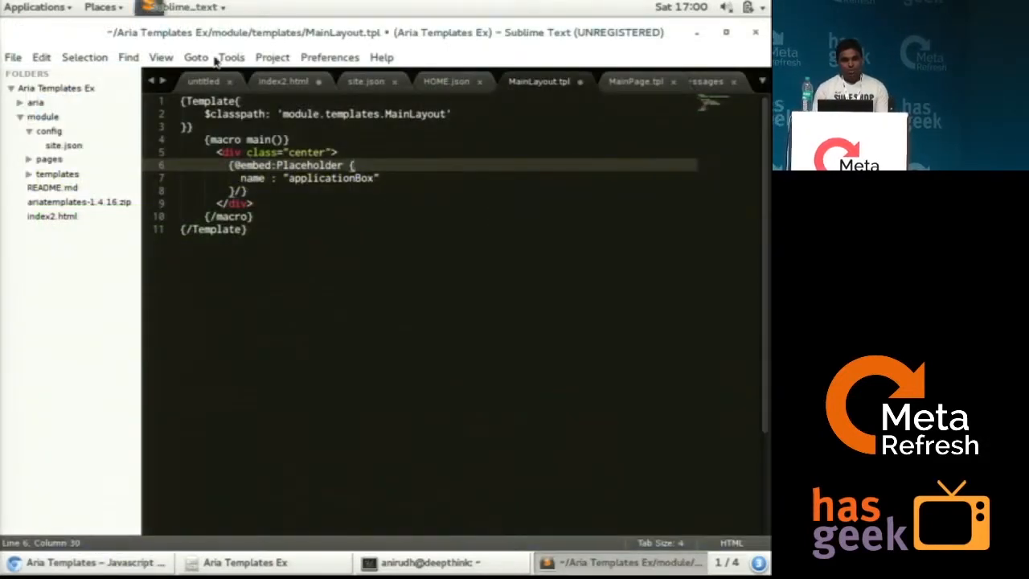
Show the index2.html source that loads the framework and starts the page engine on HOME.
left_click(283, 80)
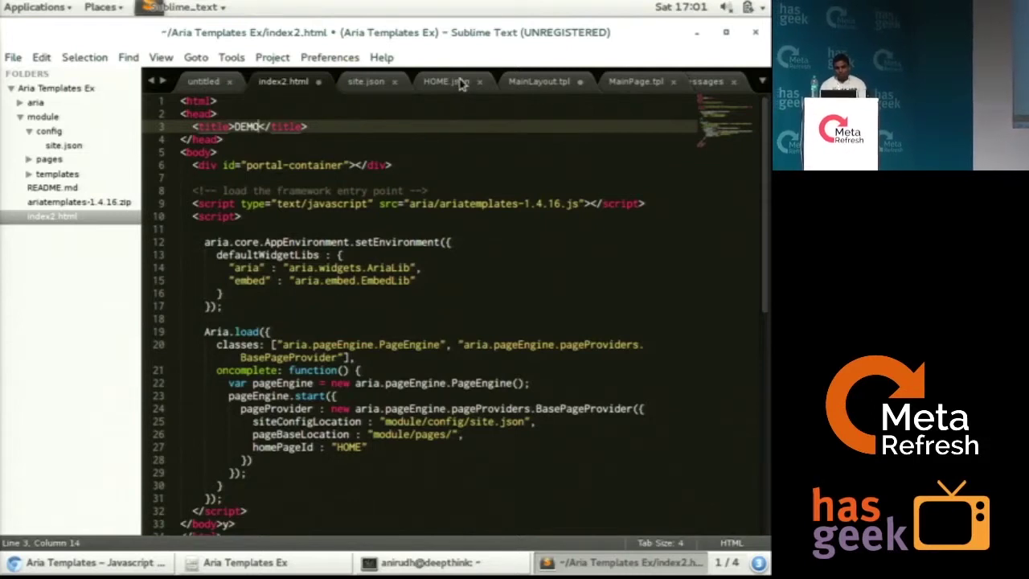
Walk through HOME.json's applicationBox placeholder, MainLayout.tpl, then MainPage.tpl printing Hello World!!!
left_click(447, 80)
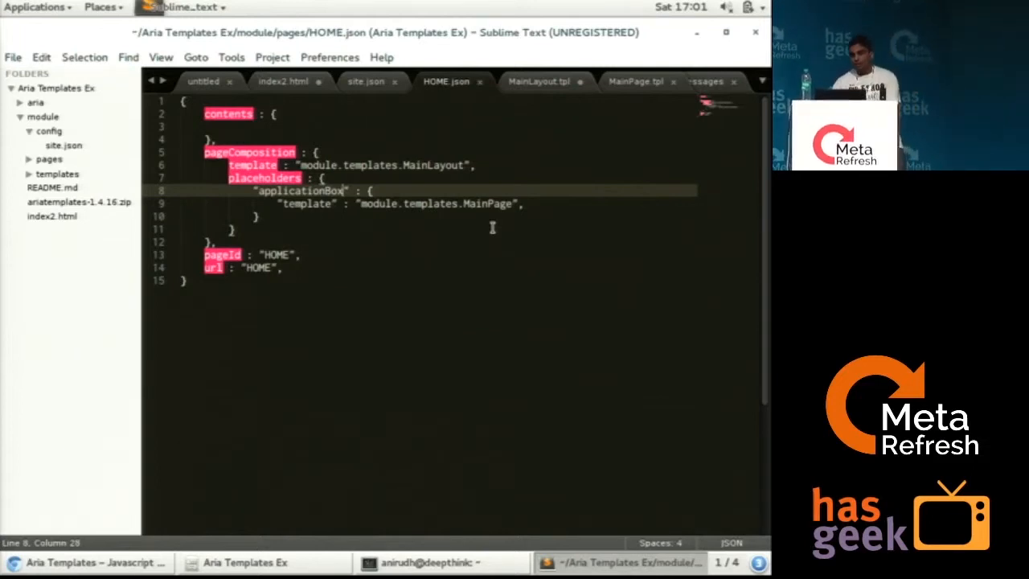
left_click(543, 81)
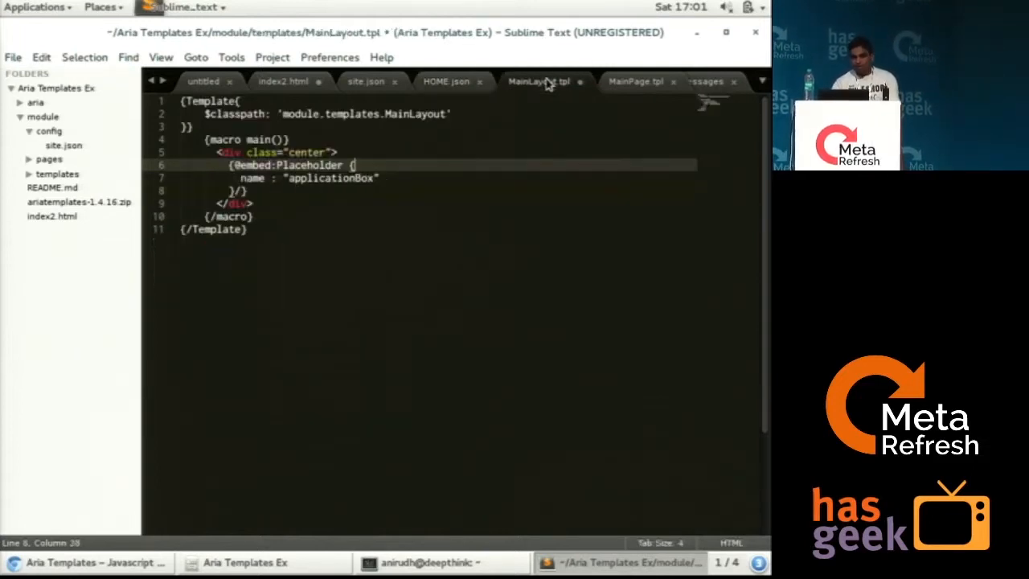
left_click(421, 207)
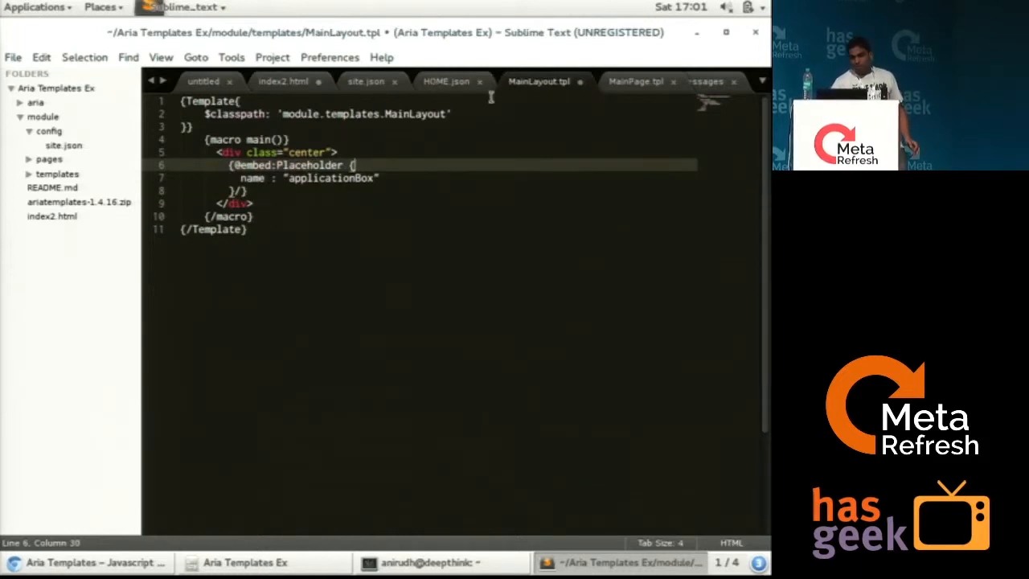
left_click(445, 80)
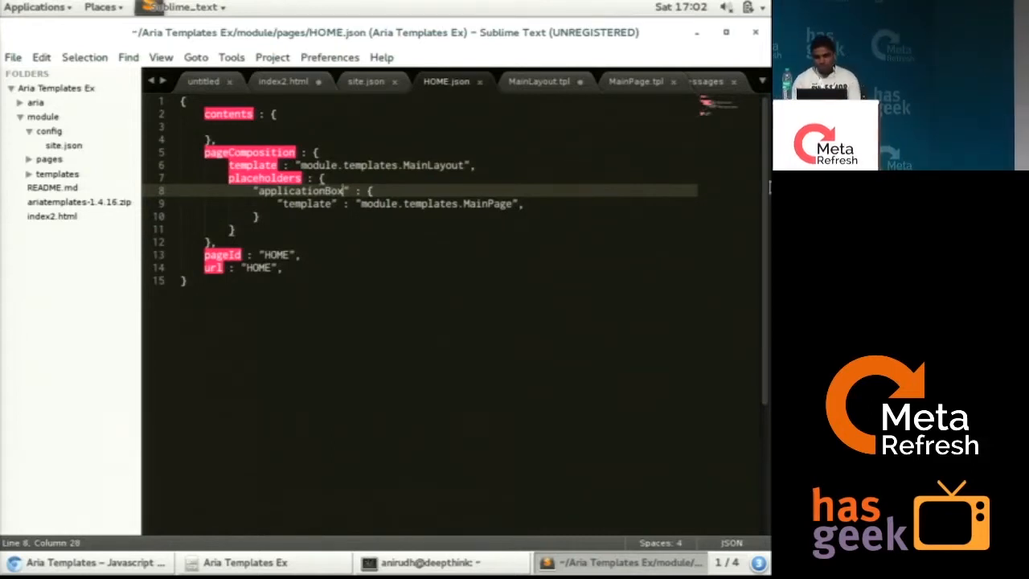
left_click(637, 80)
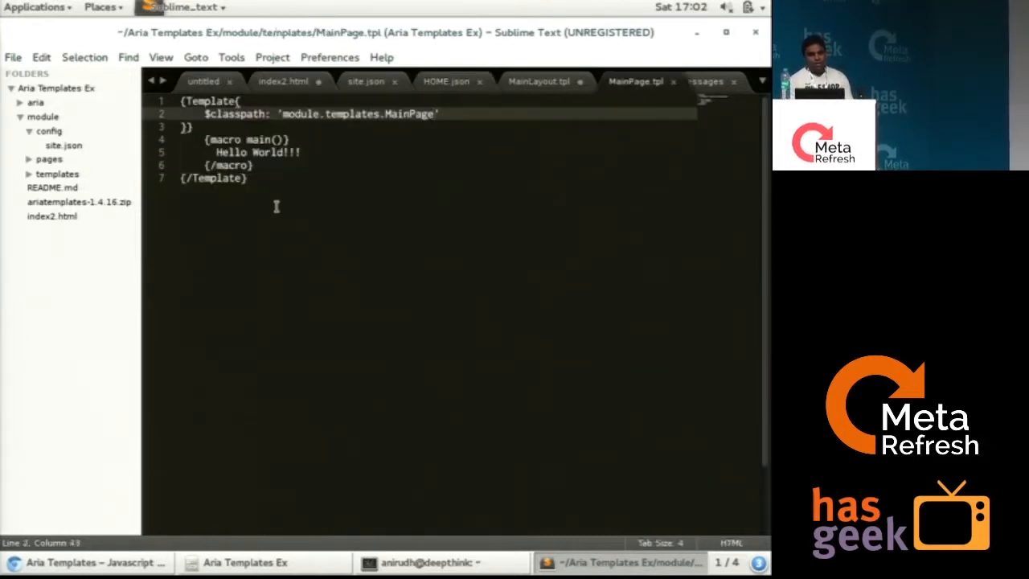
mouse_move(244, 177)
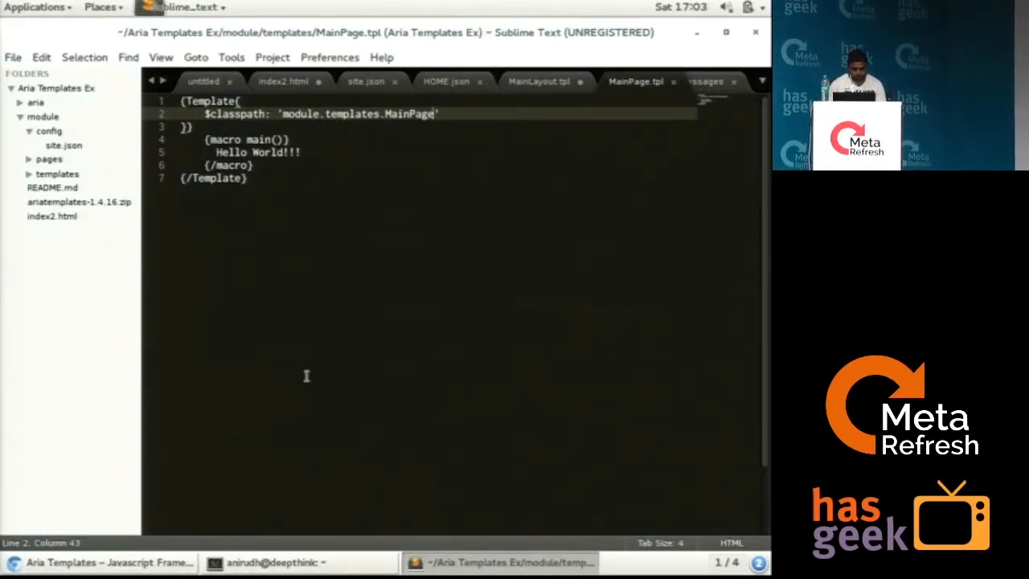
left_click(104, 8)
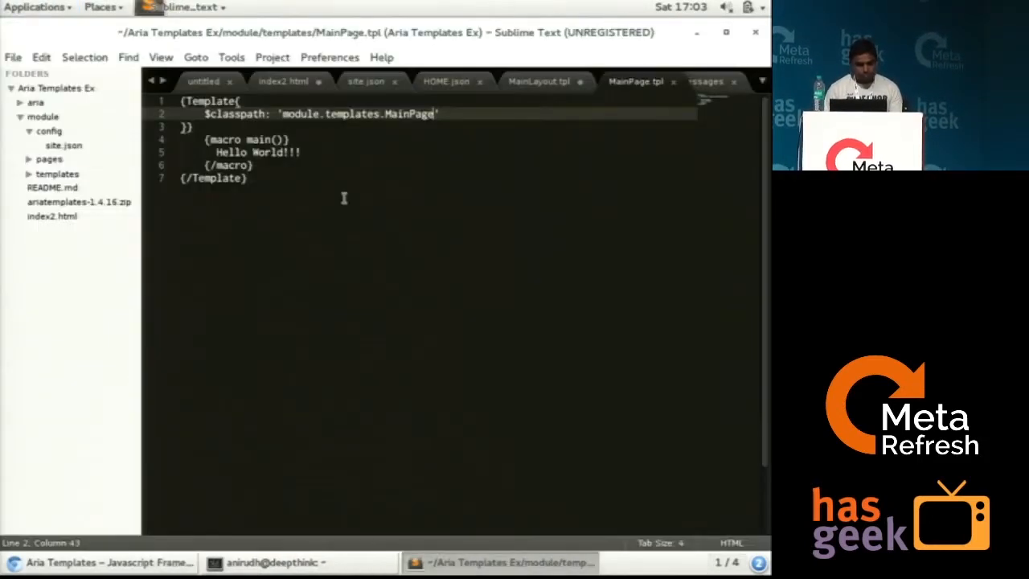
mouse_move(276, 463)
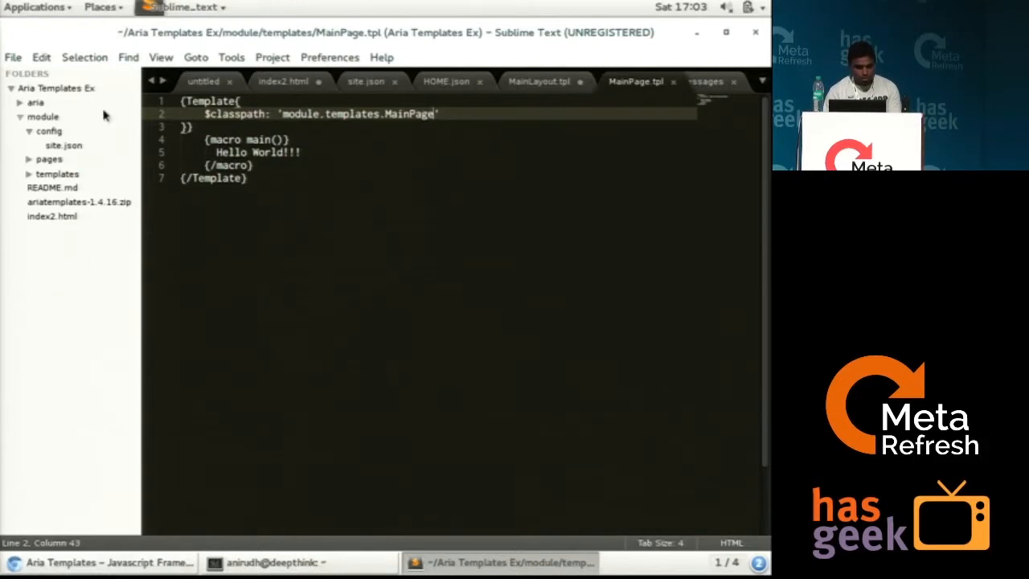
Browse the project in Files into module/pages, where HOME.json lives.
left_click(38, 7)
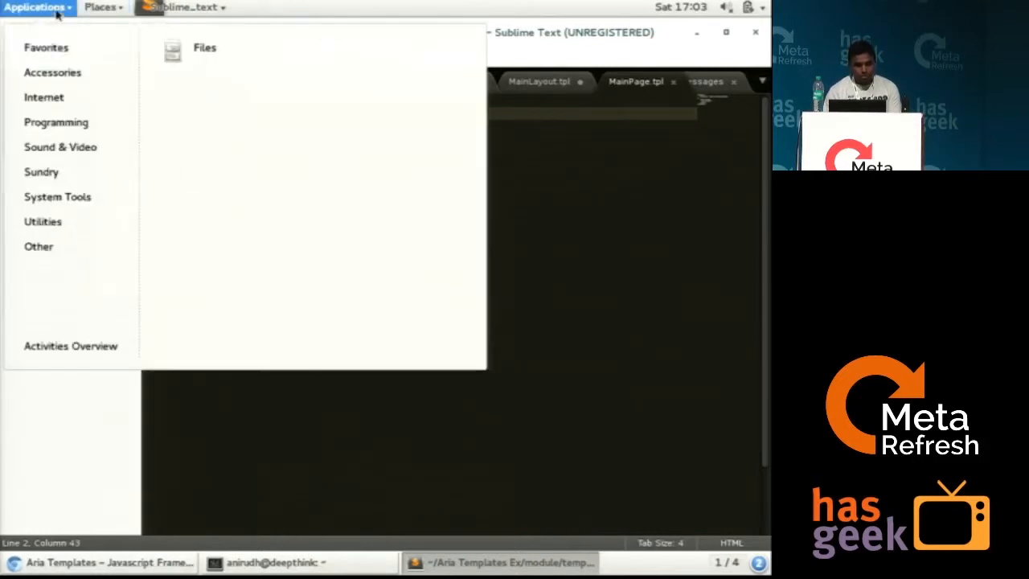
left_click(201, 48)
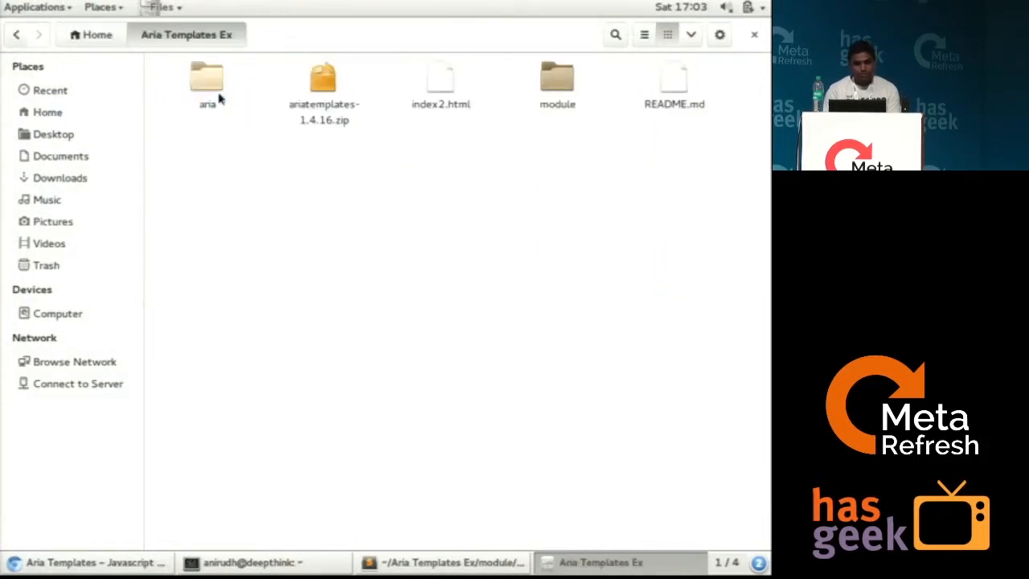
double_click(556, 77)
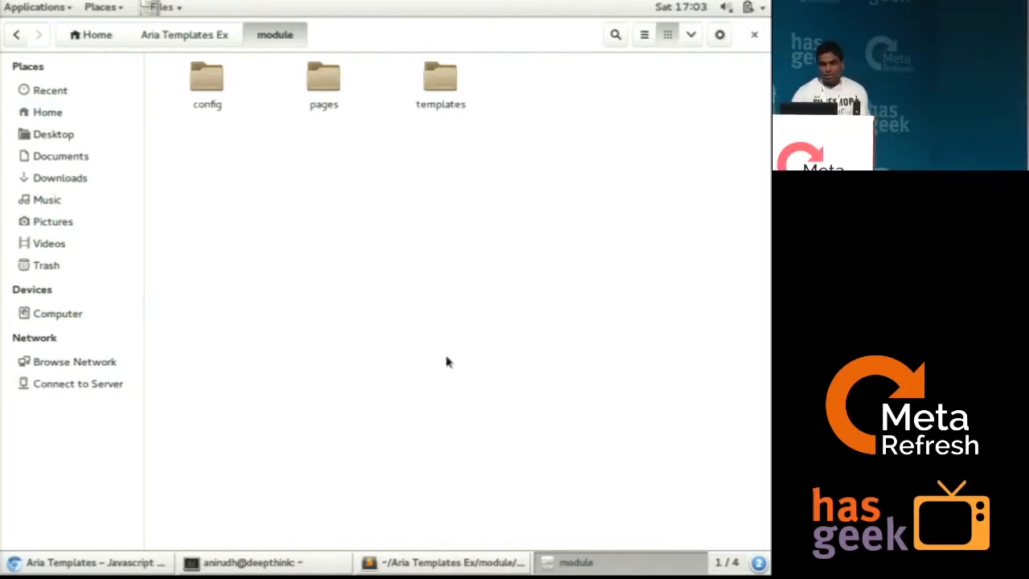
double_click(322, 80)
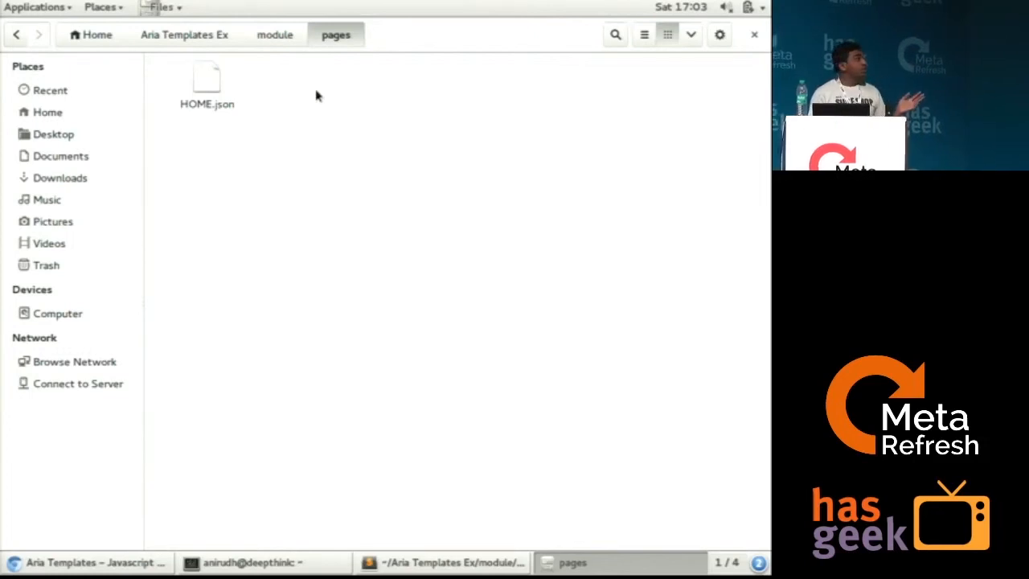
mouse_move(193, 525)
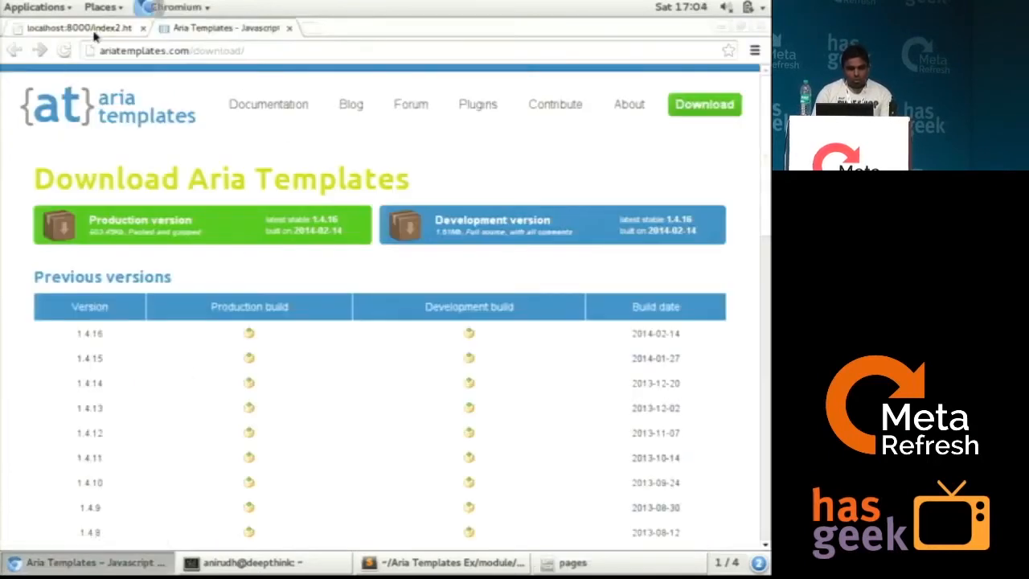
Show Chromium's localhost:8000/index2.html tab rendering 'Hello world'.
left_click(77, 29)
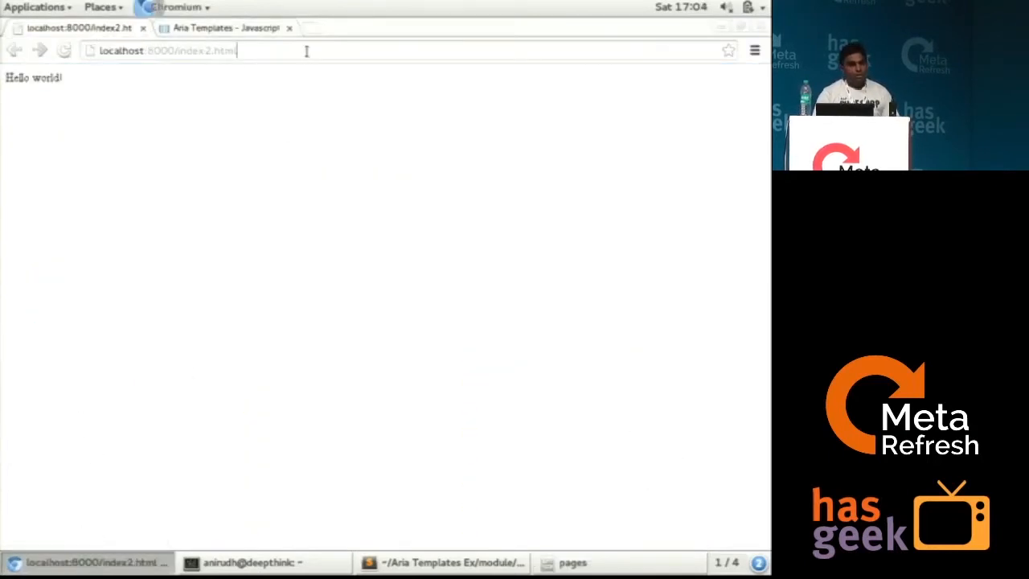